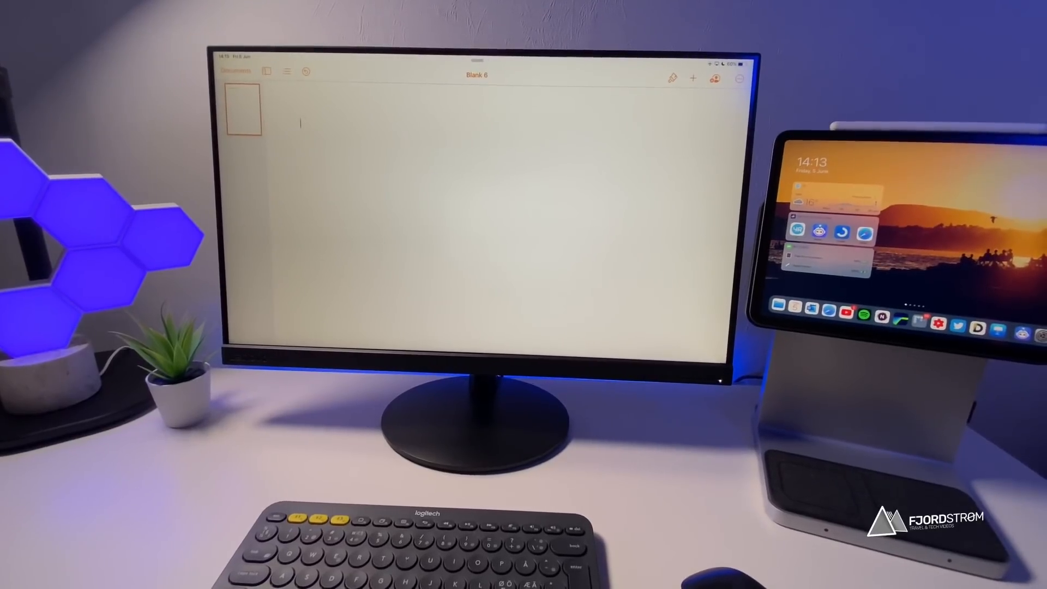
{"action": "type", "text": "Hello ever"}
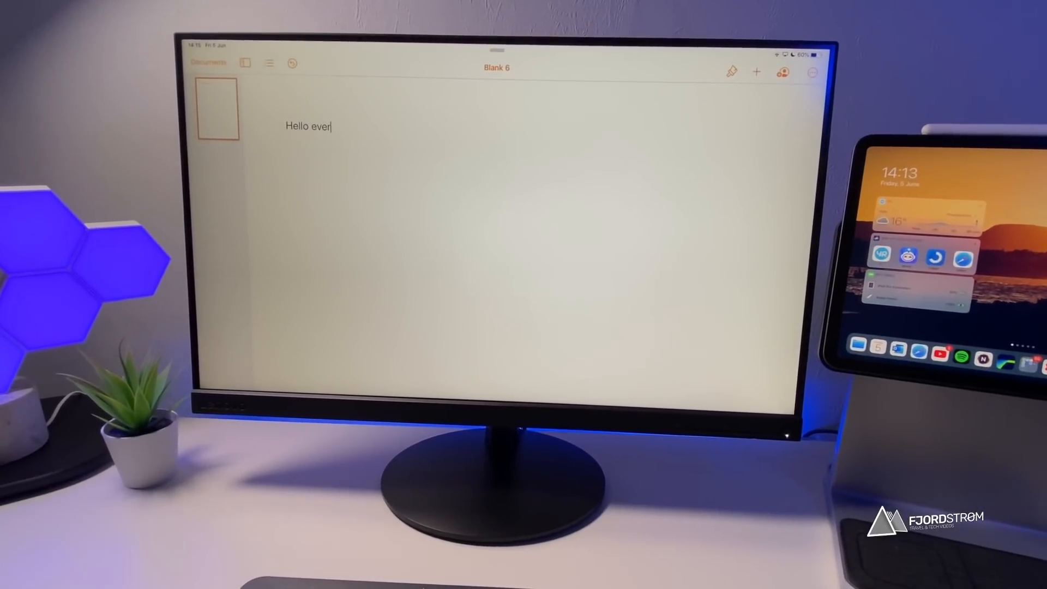